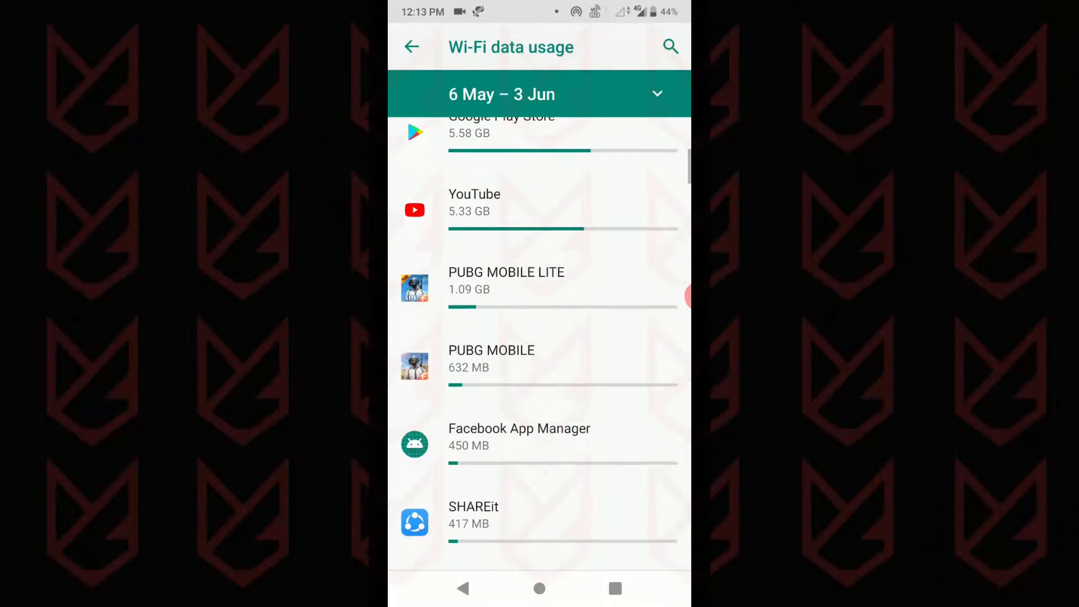
Step: Scroll through the app drawer and open its search field
scroll("down", 3)
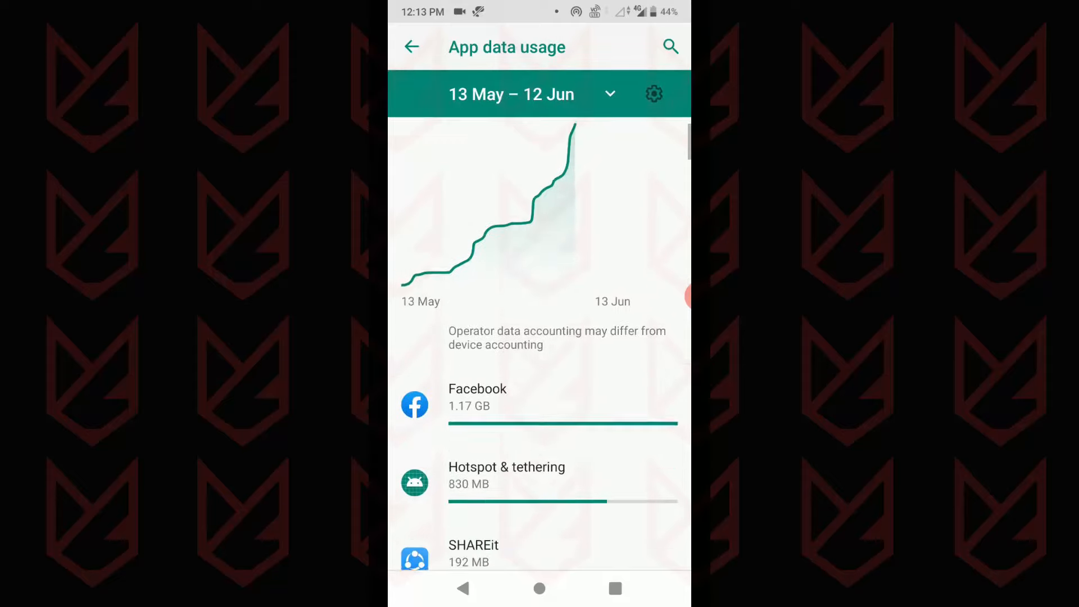
scroll("down", 3)
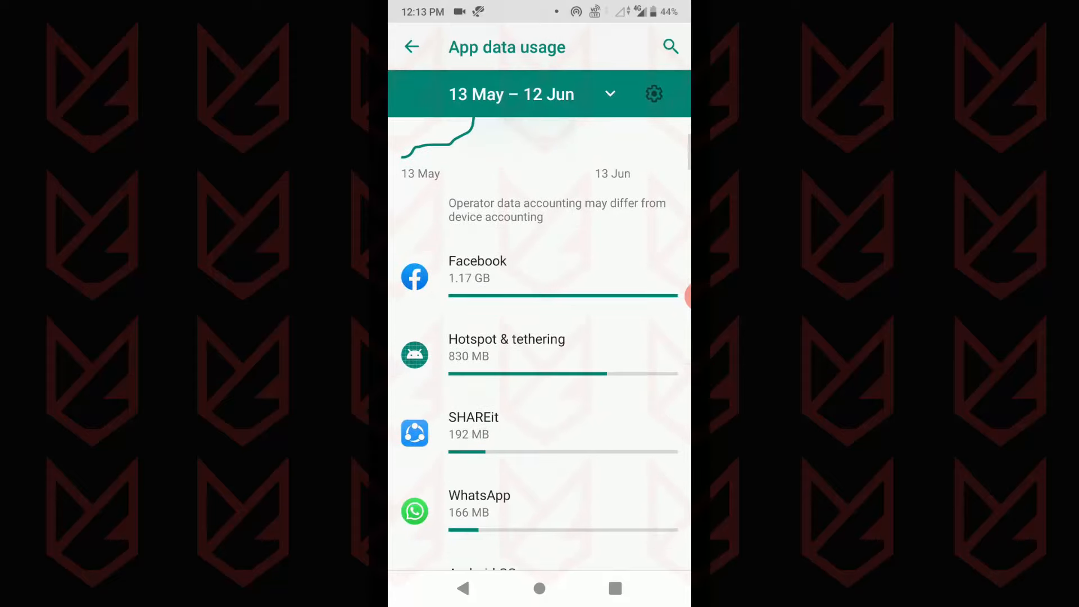
left_click(474, 425)
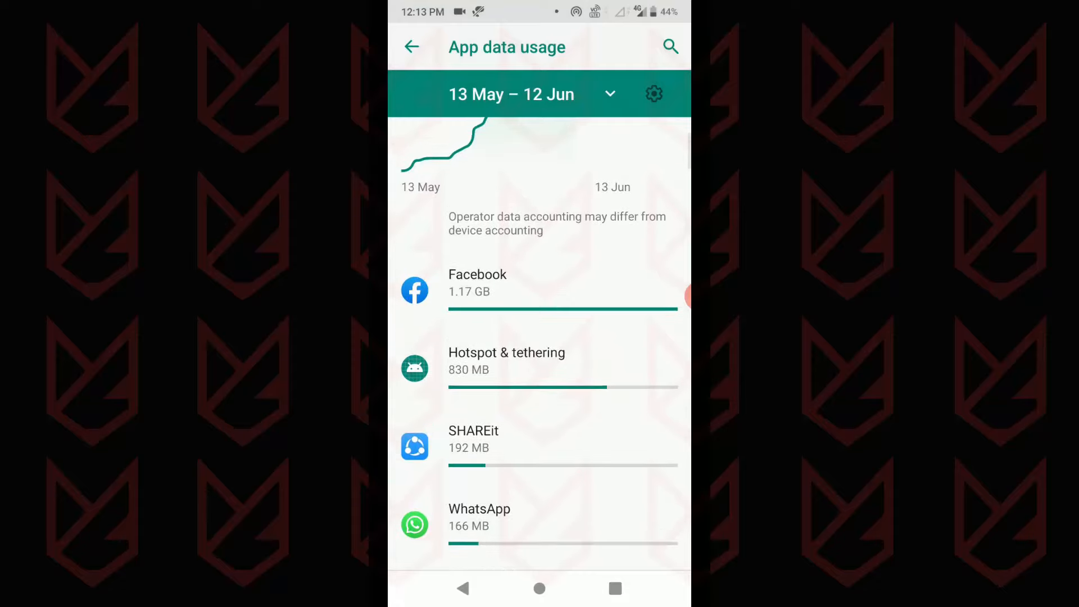
left_click(411, 47)
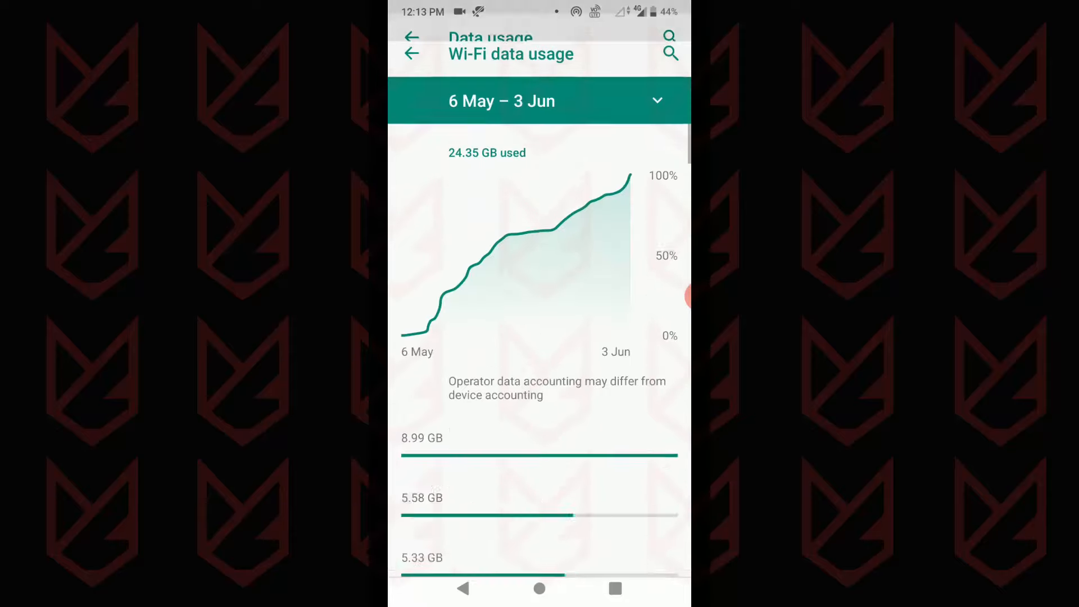
scroll("down", 3)
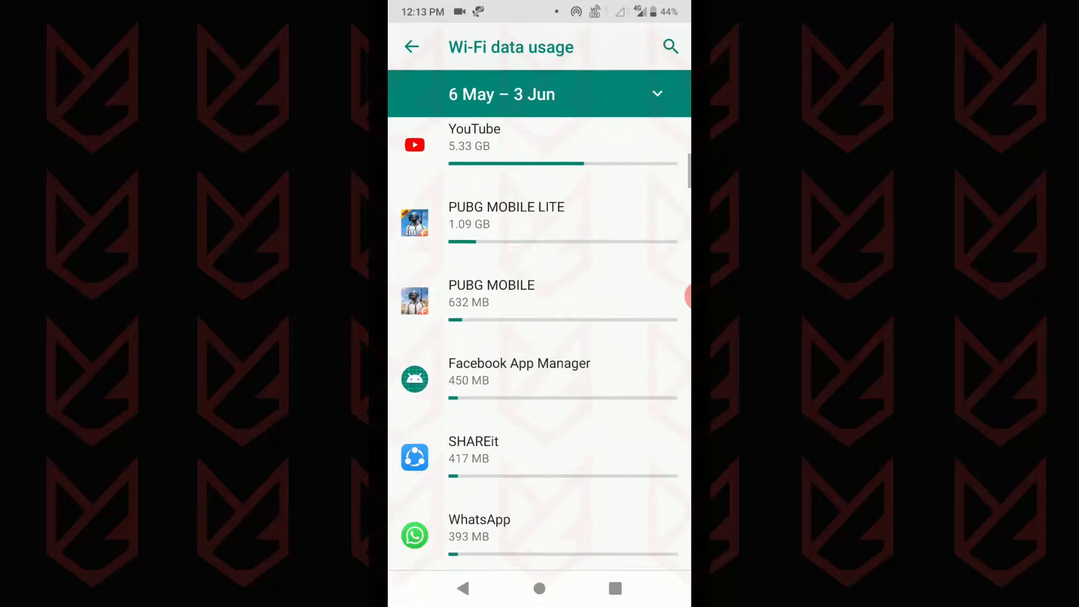
left_click(473, 450)
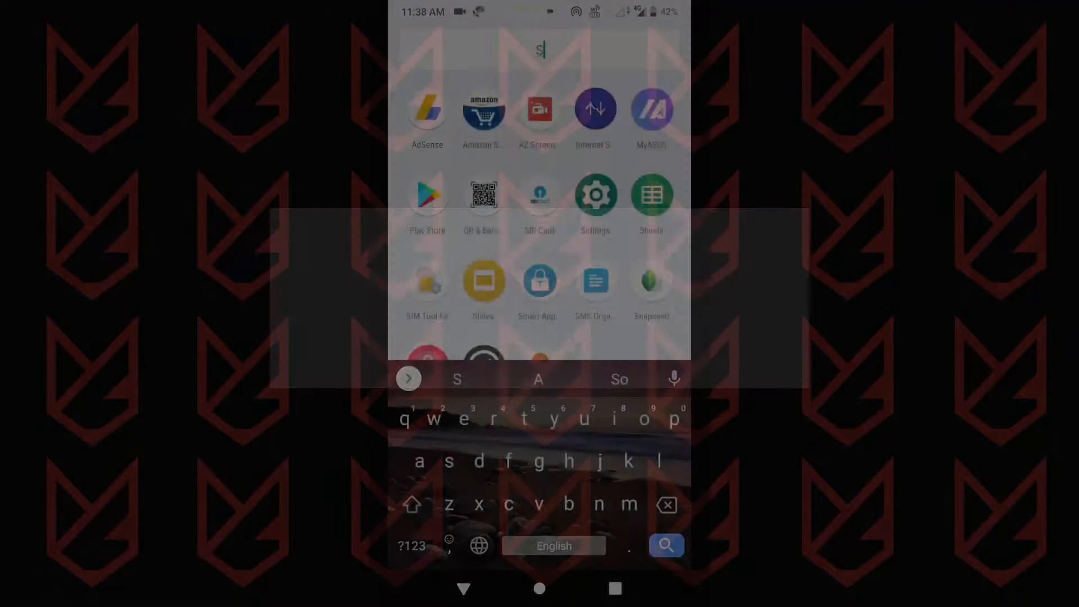
Step: Search 'An', launch AntiMalware and dismiss its rating prompt
type("Anti")
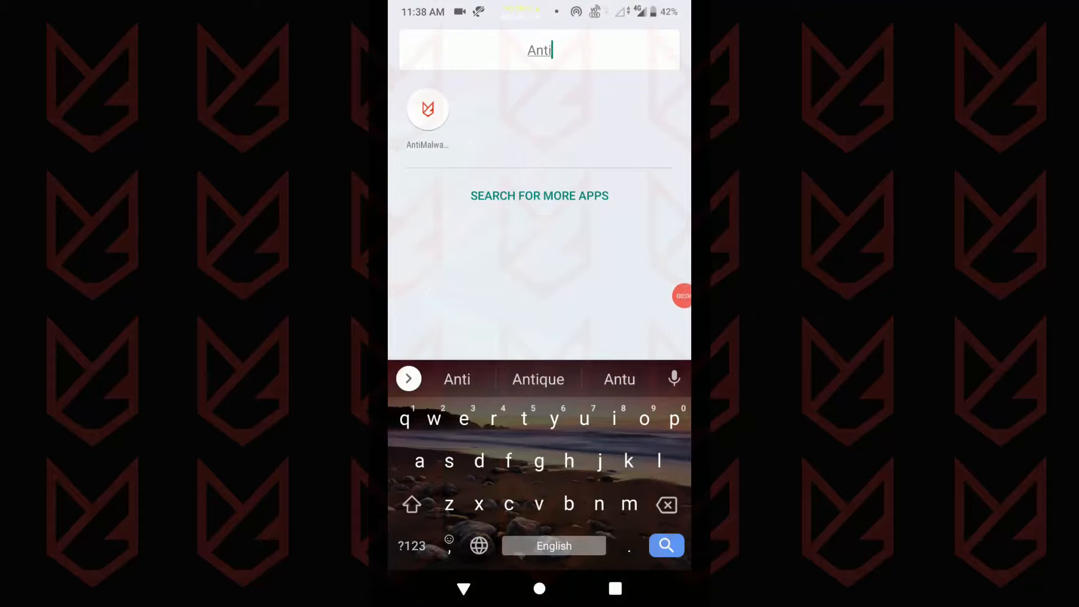
left_click(427, 109)
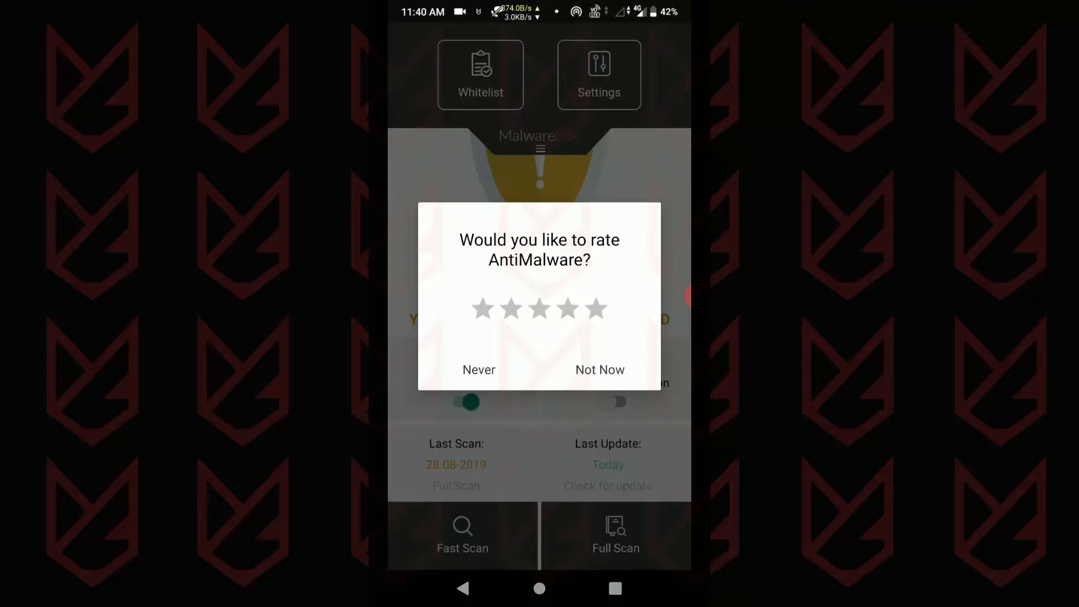
left_click(599, 370)
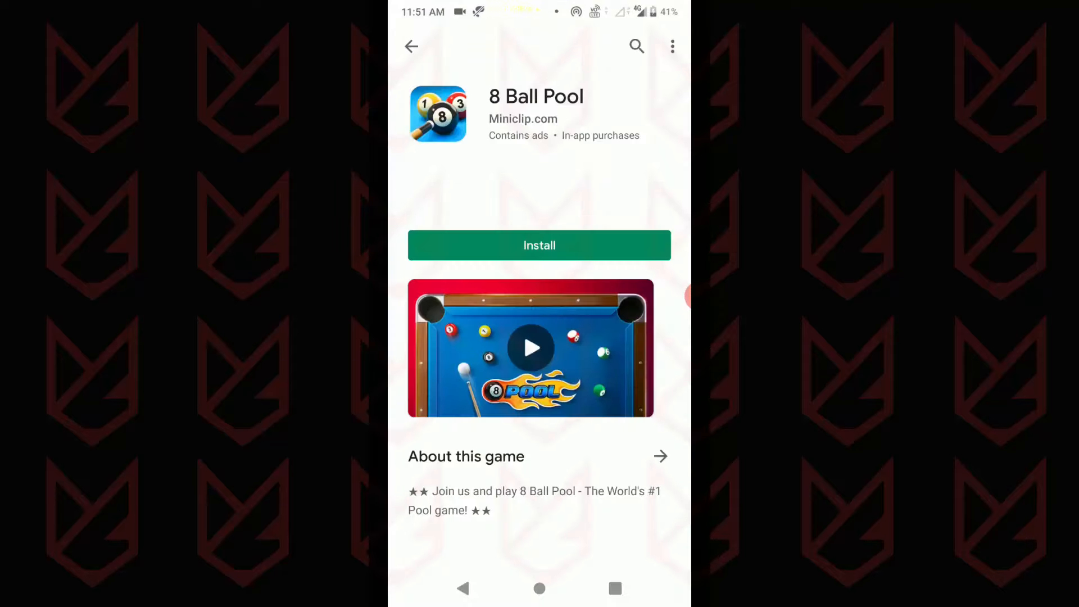
Step: Scroll through the games sections on the en.aptoide.com store page
scroll("down", 3)
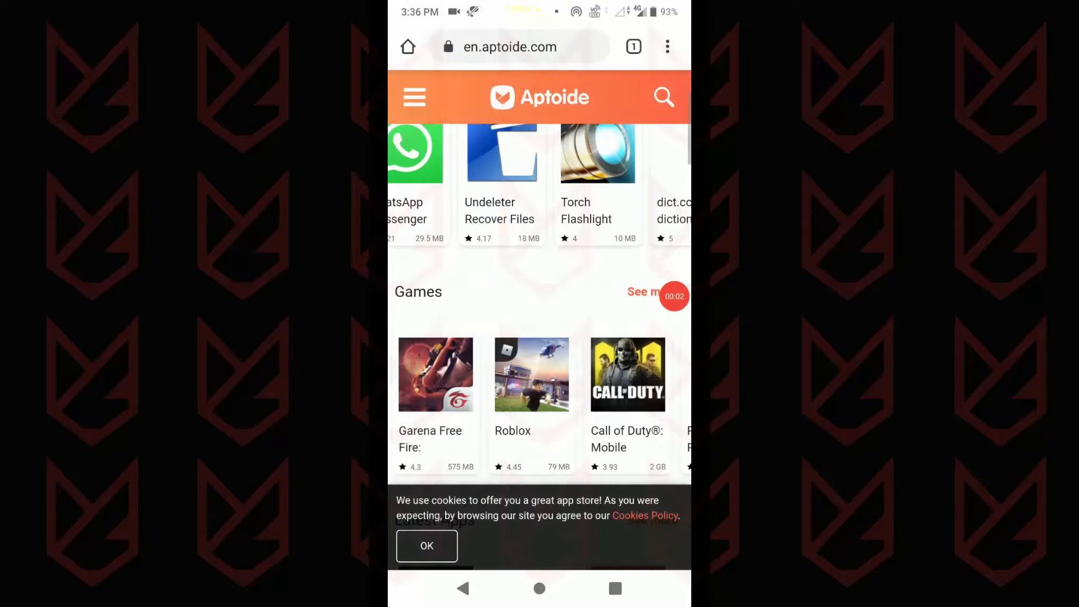
scroll("down", 3)
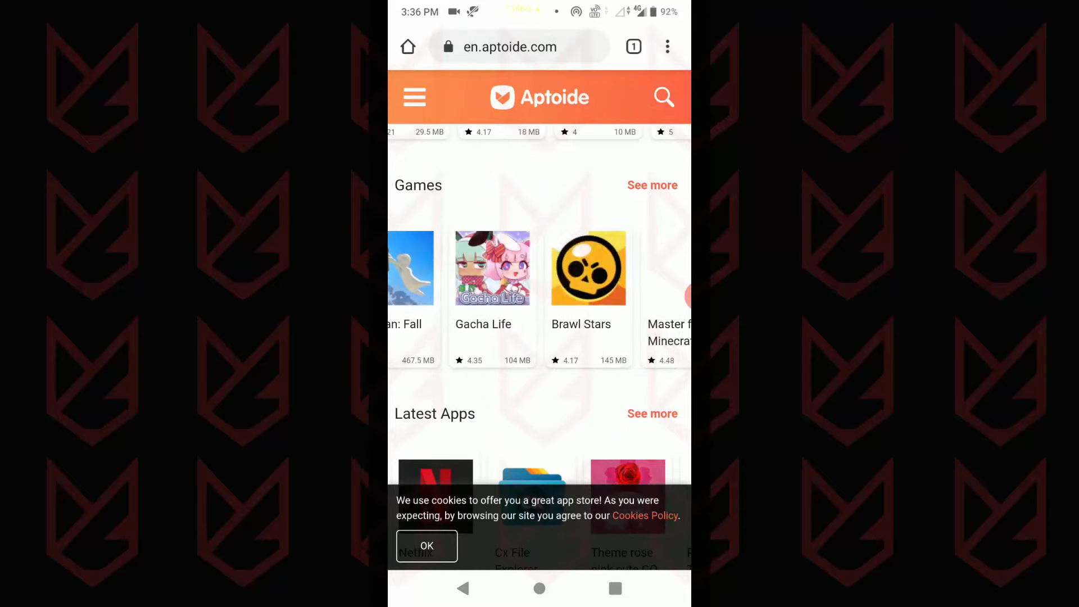
scroll("down", 3)
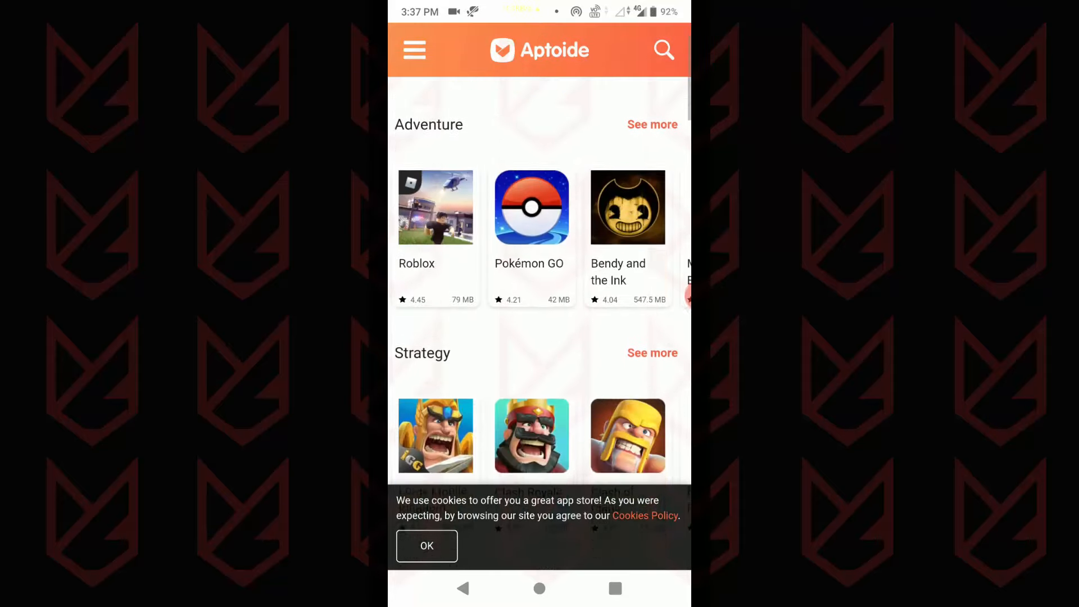
scroll("down", 3)
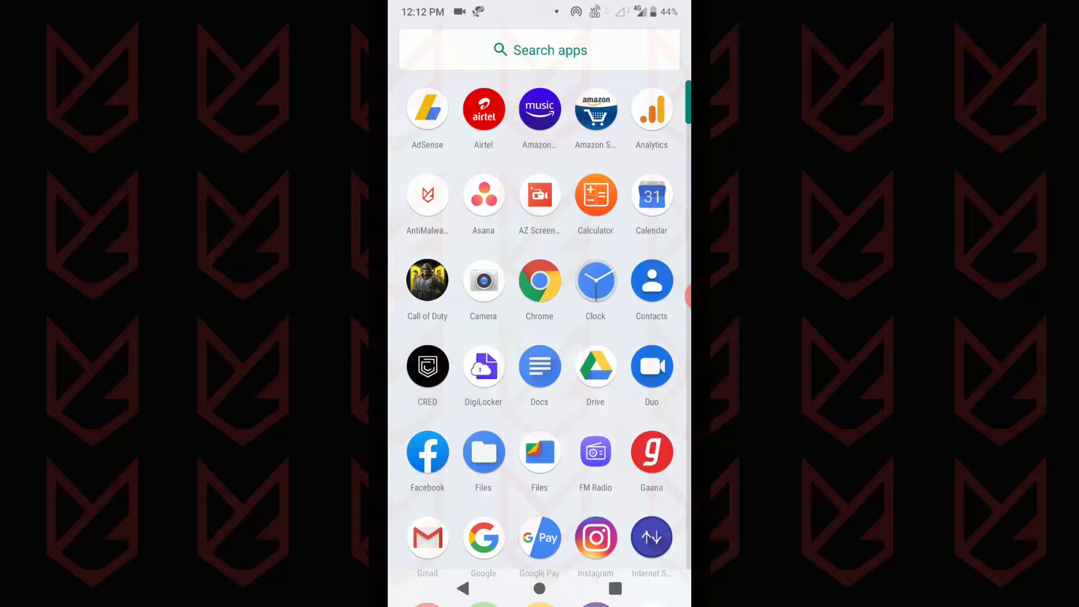
Step: Go from the app drawer to Settings > Network & Internet > Data usage
scroll("down", 3)
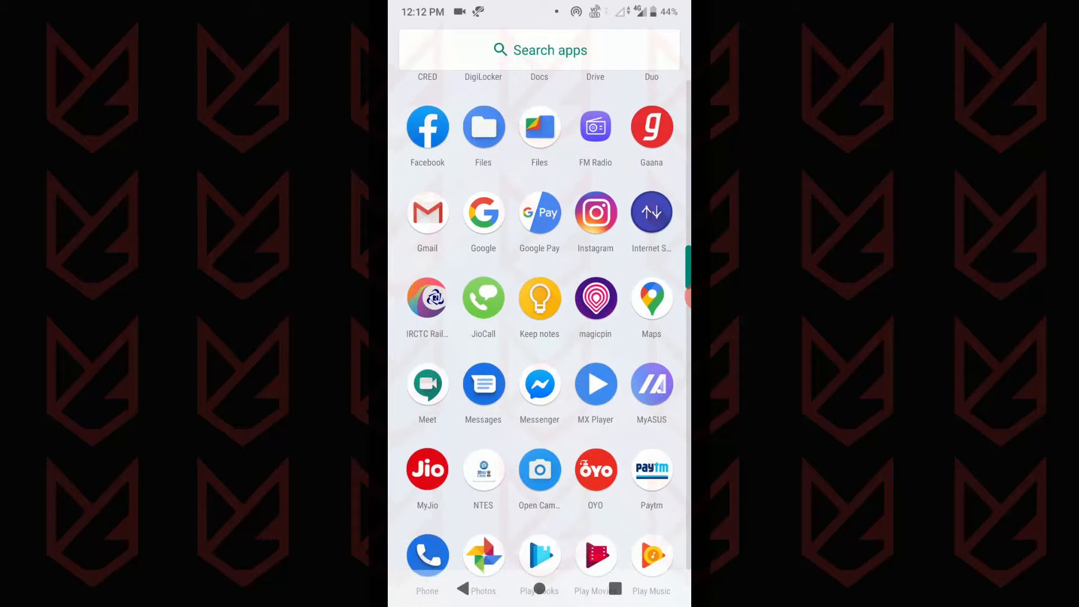
scroll("down", 3)
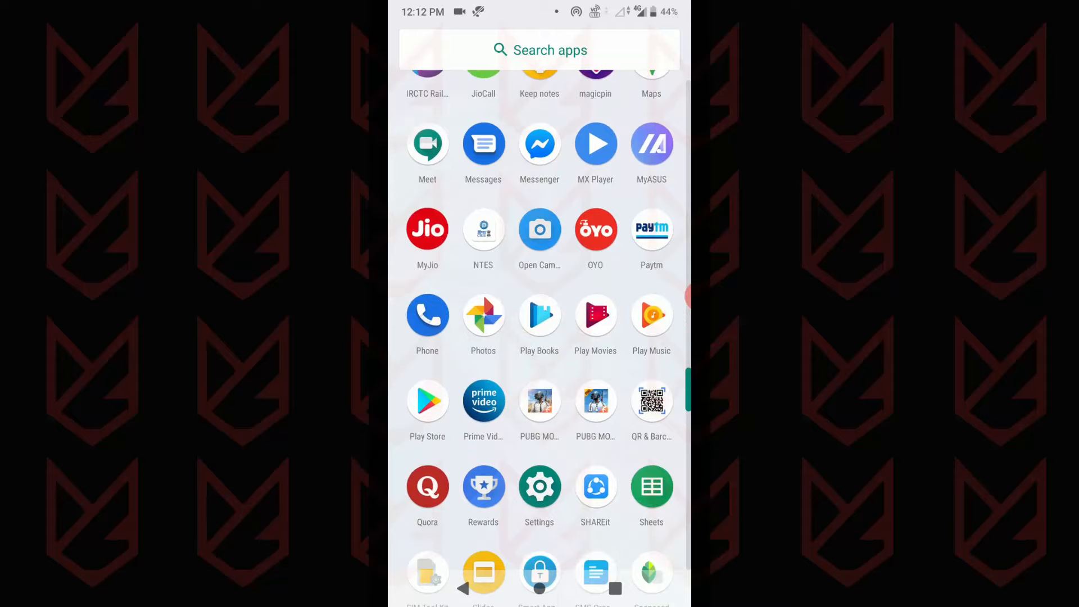
left_click(538, 486)
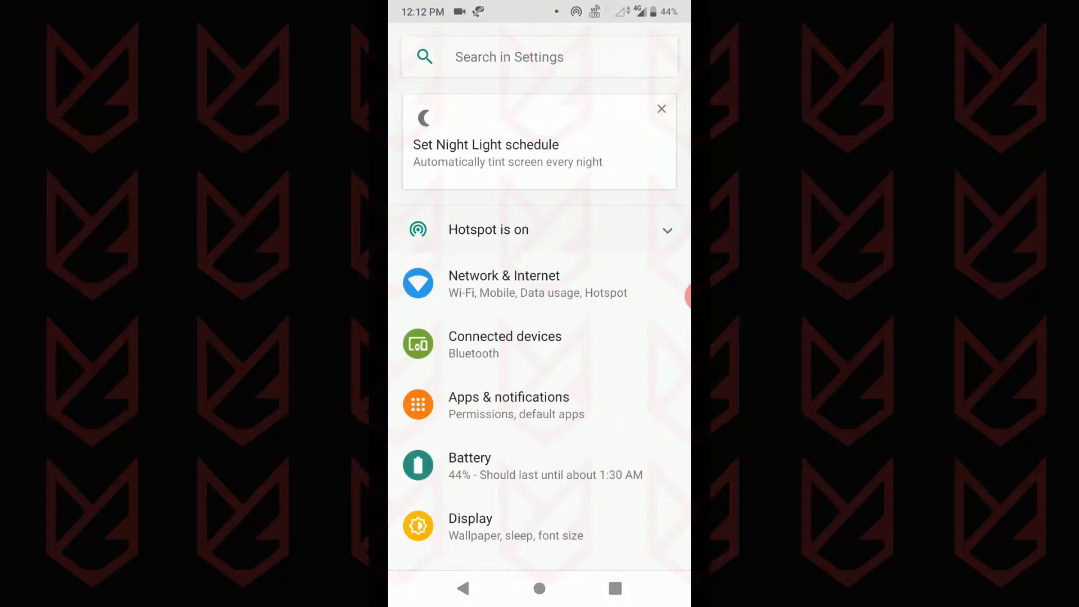
left_click(503, 283)
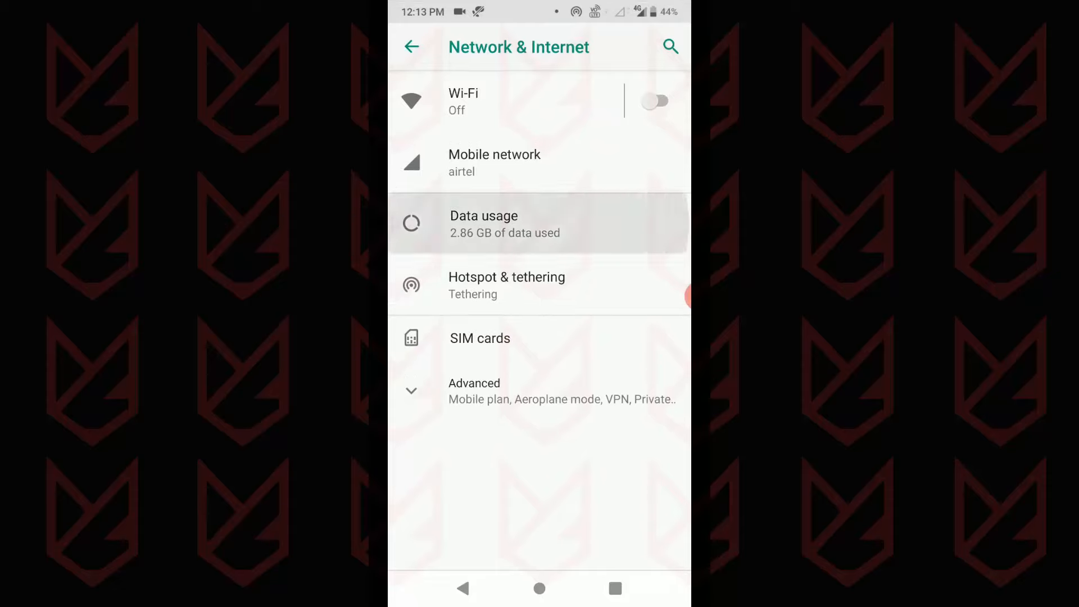
left_click(484, 224)
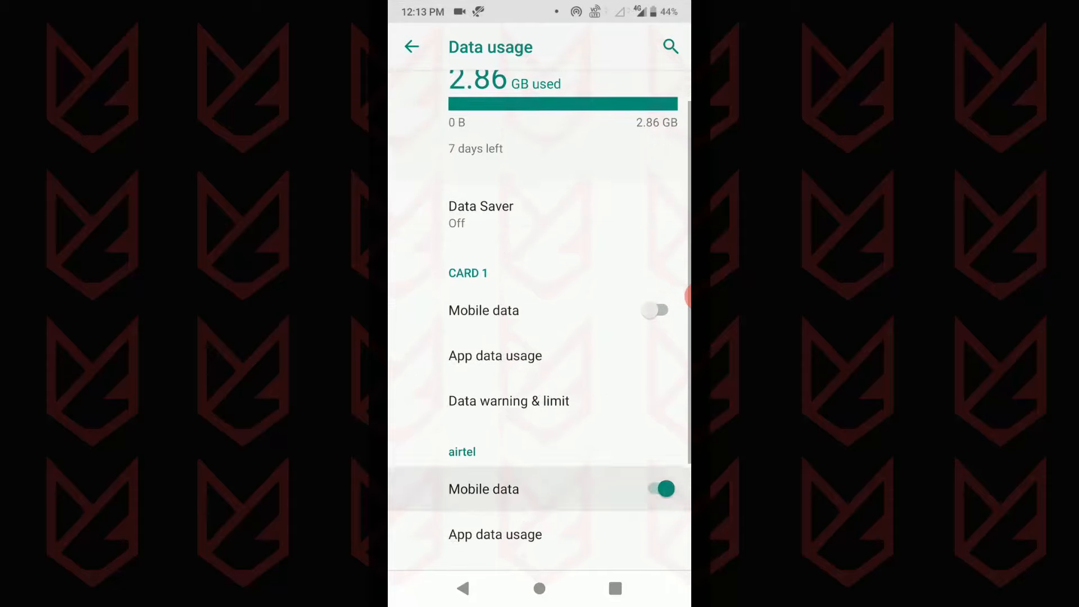
Step: Review per-app mobile data usage for the airtel card, then return to Data usage
scroll("down", 3)
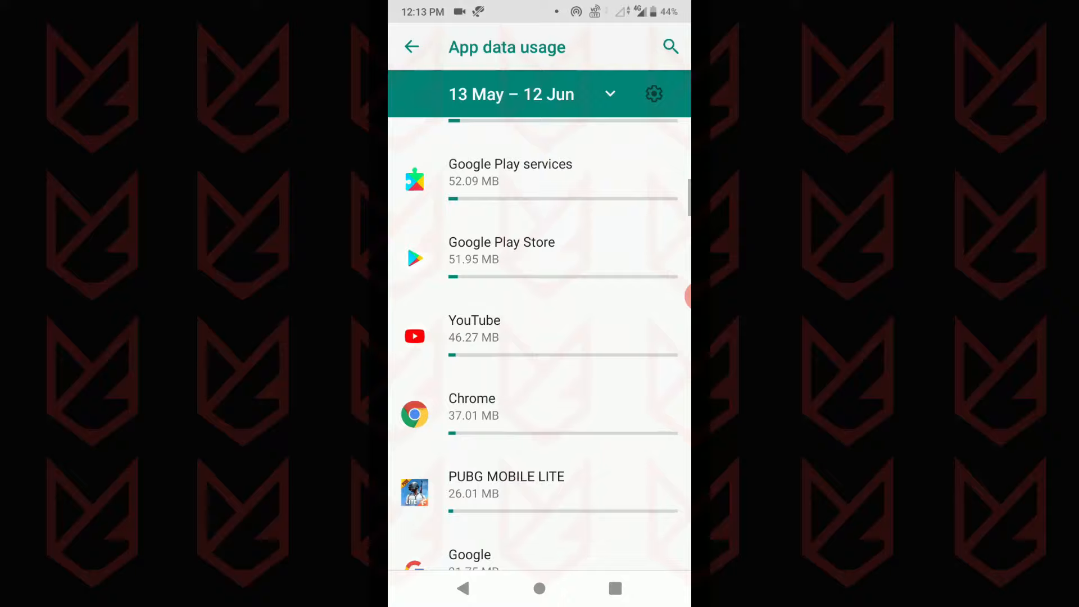
scroll("down", 3)
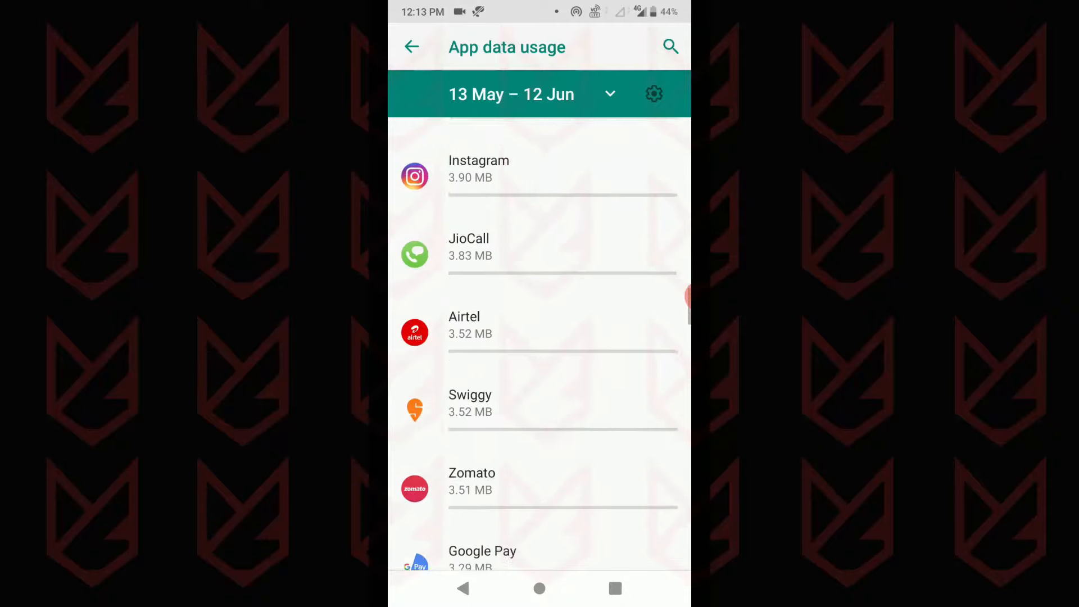
scroll("down", 3)
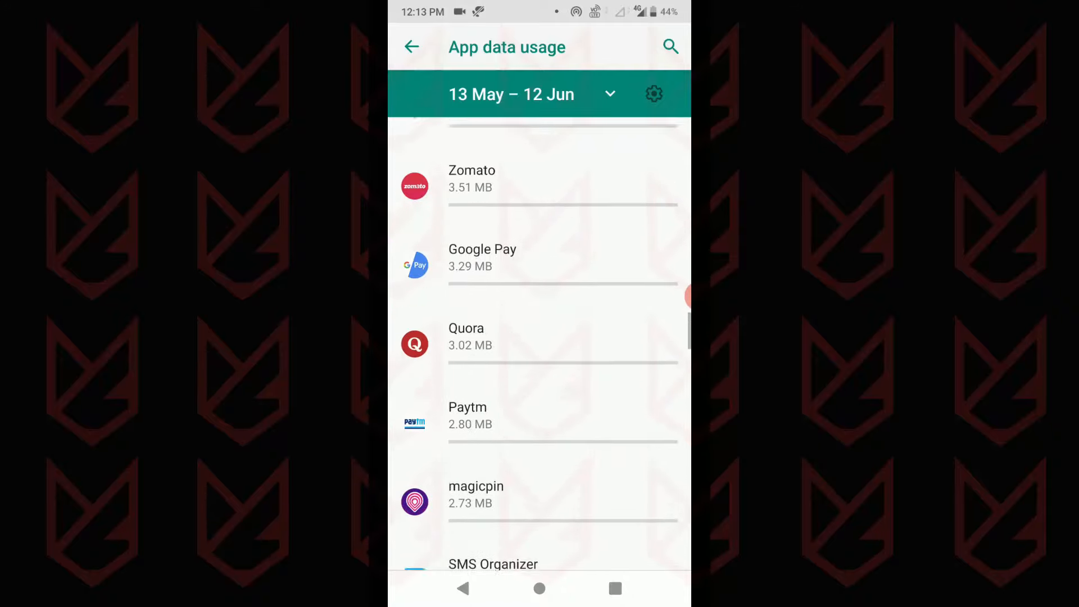
left_click(411, 47)
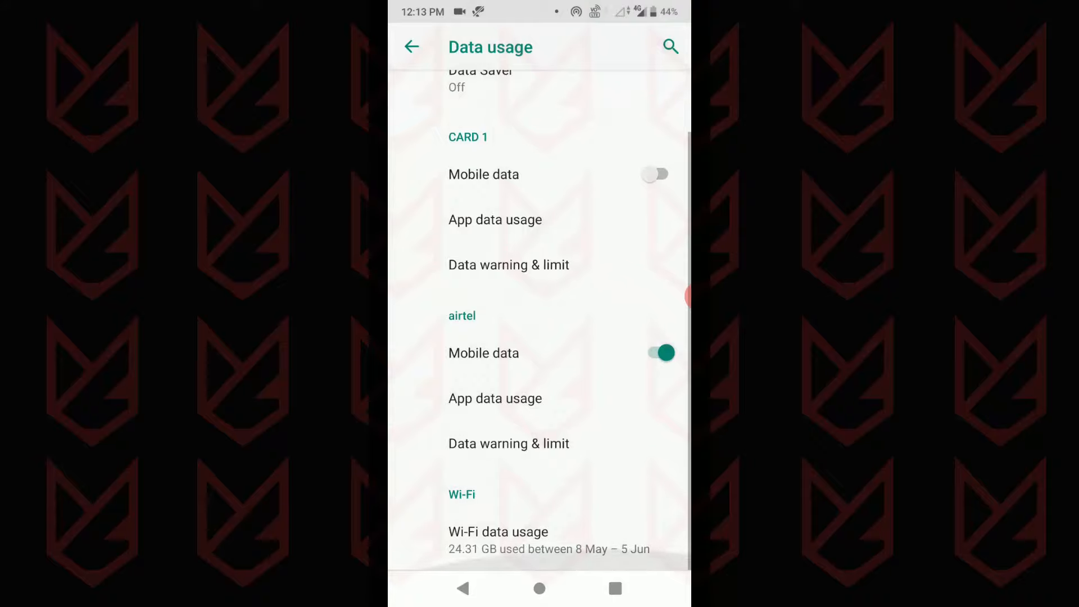
Step: Check SHAREit's mobile data details, then back out of Data usage and Network & Internet
left_click(498, 532)
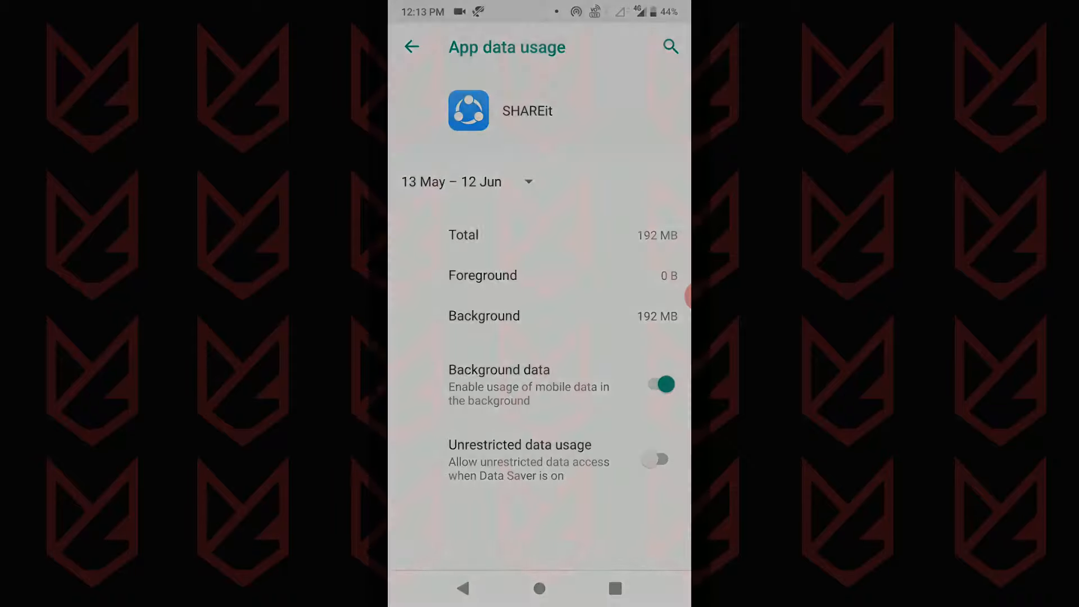
left_click(412, 47)
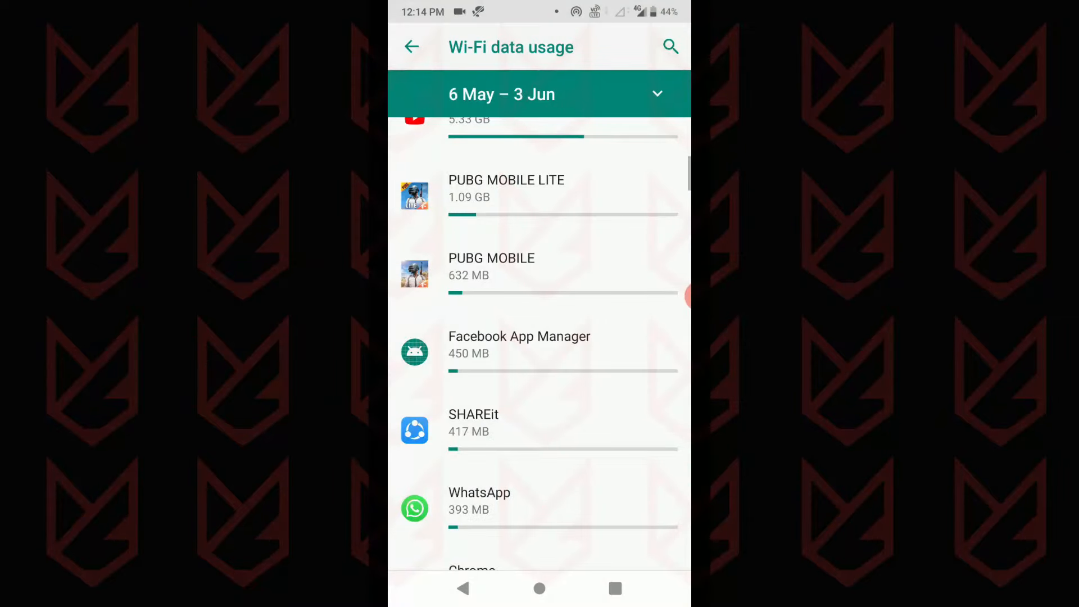
left_click(412, 47)
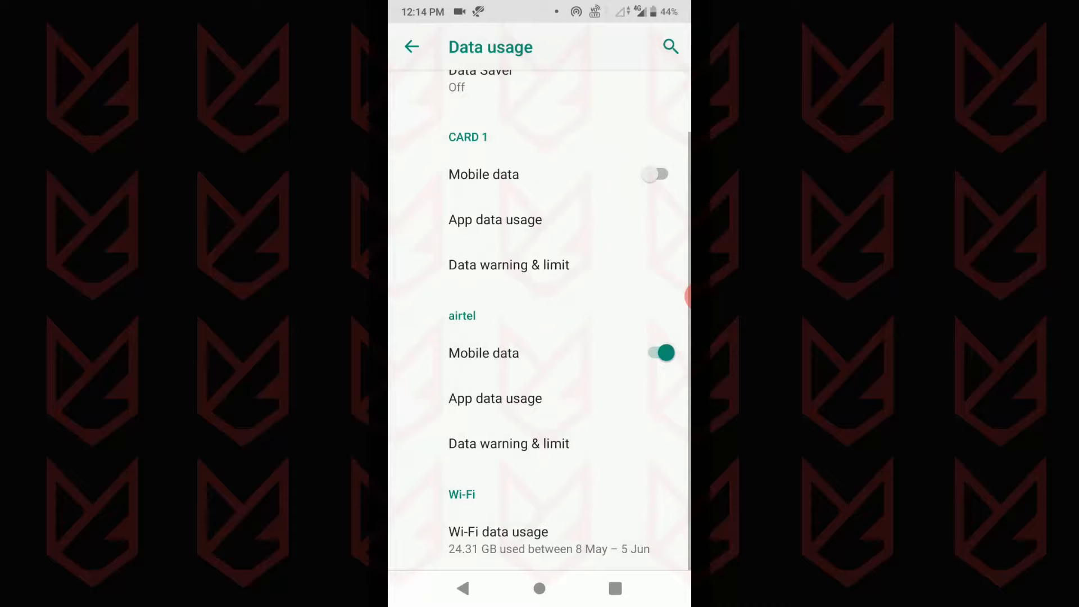
left_click(412, 47)
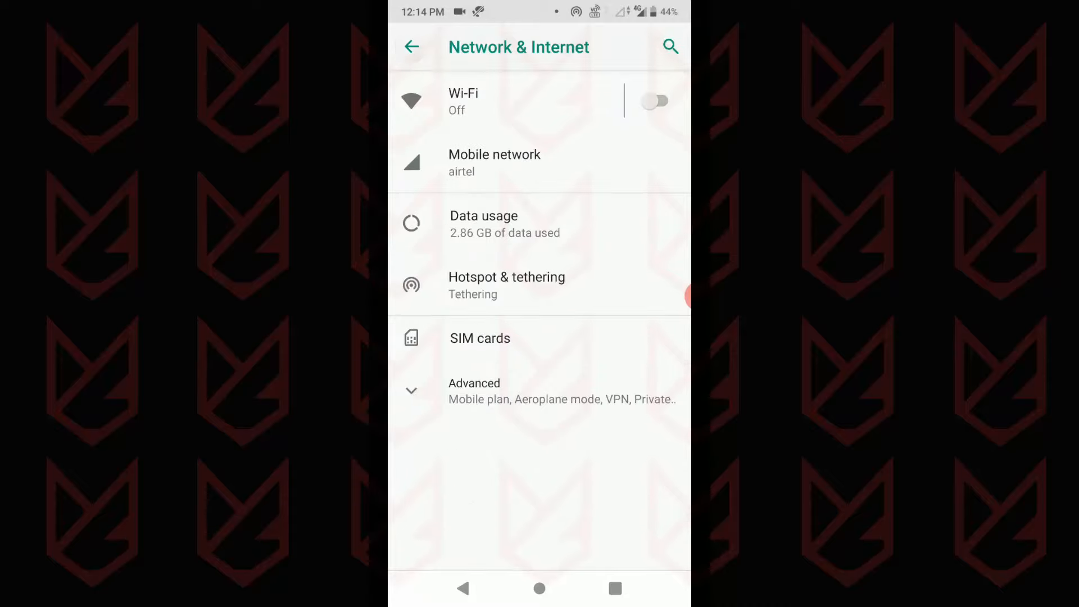
left_click(412, 47)
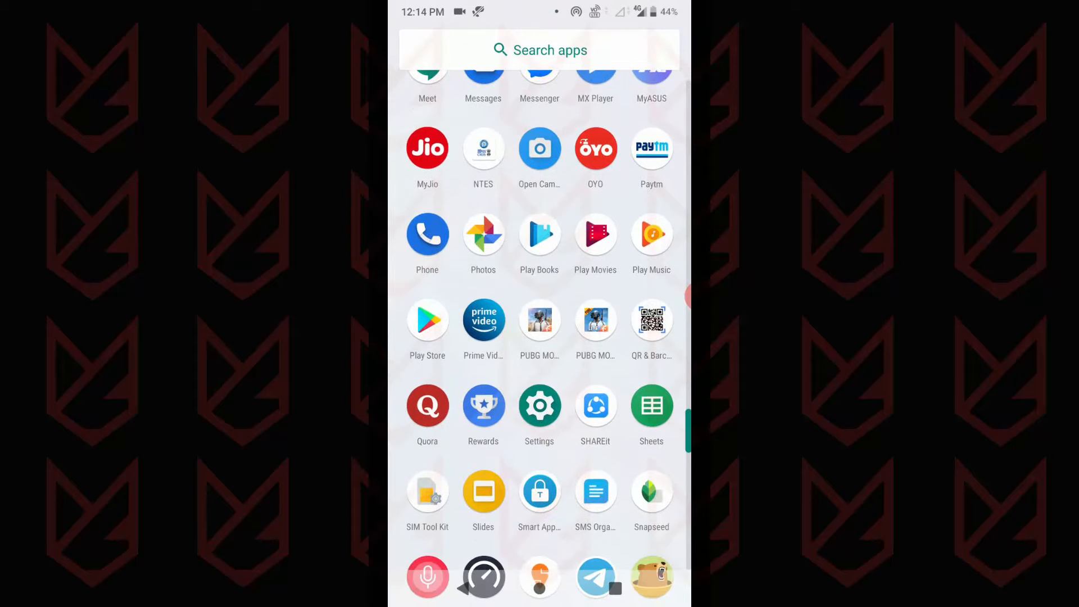
Step: Go to Settings > Battery and show battery usage broken down by app
left_click(539, 406)
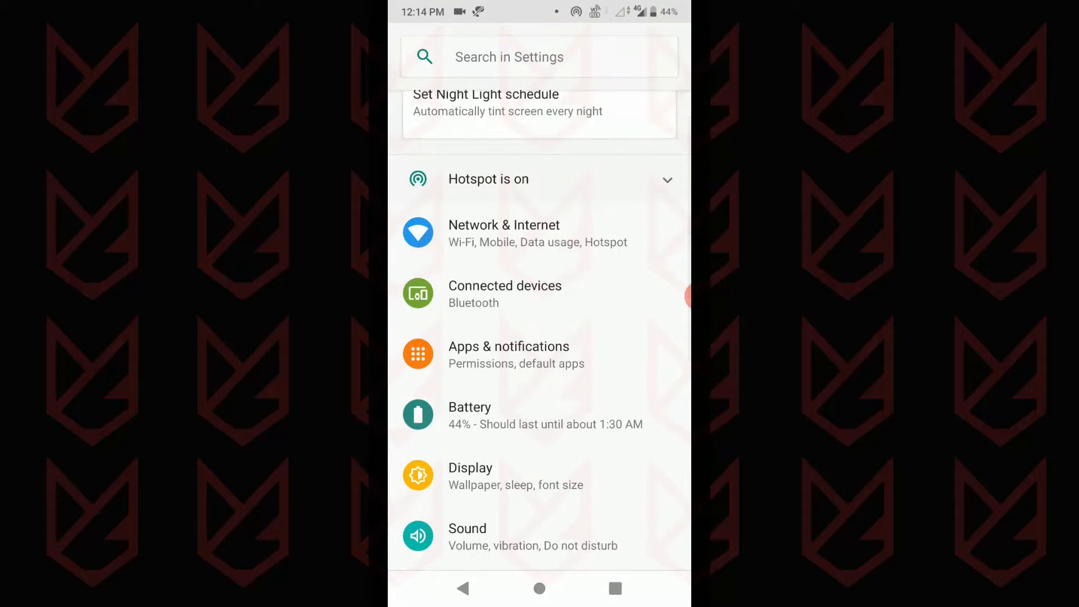
left_click(470, 415)
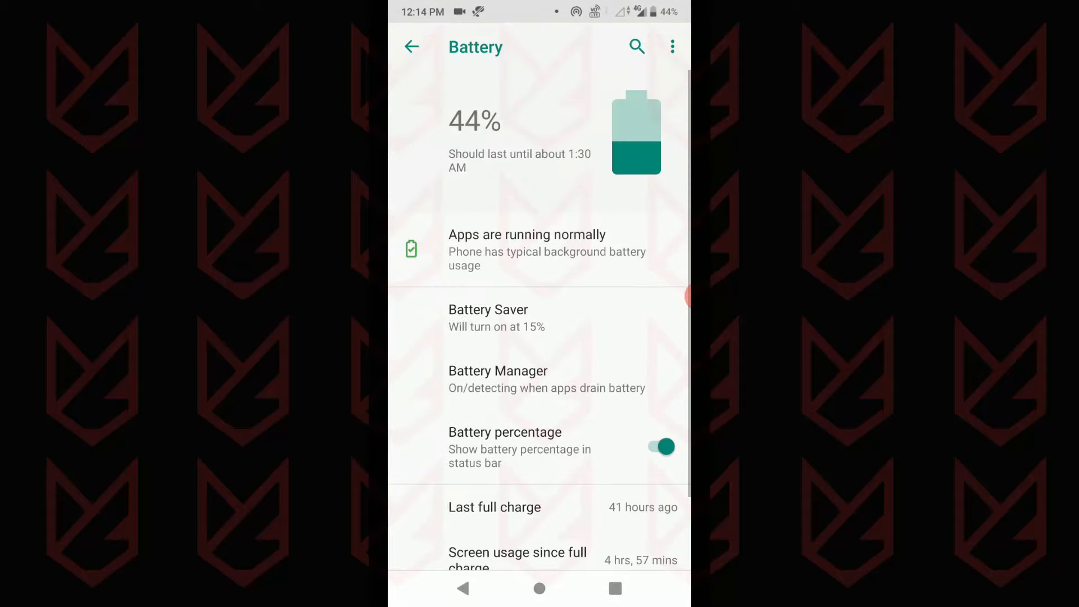
left_click(673, 46)
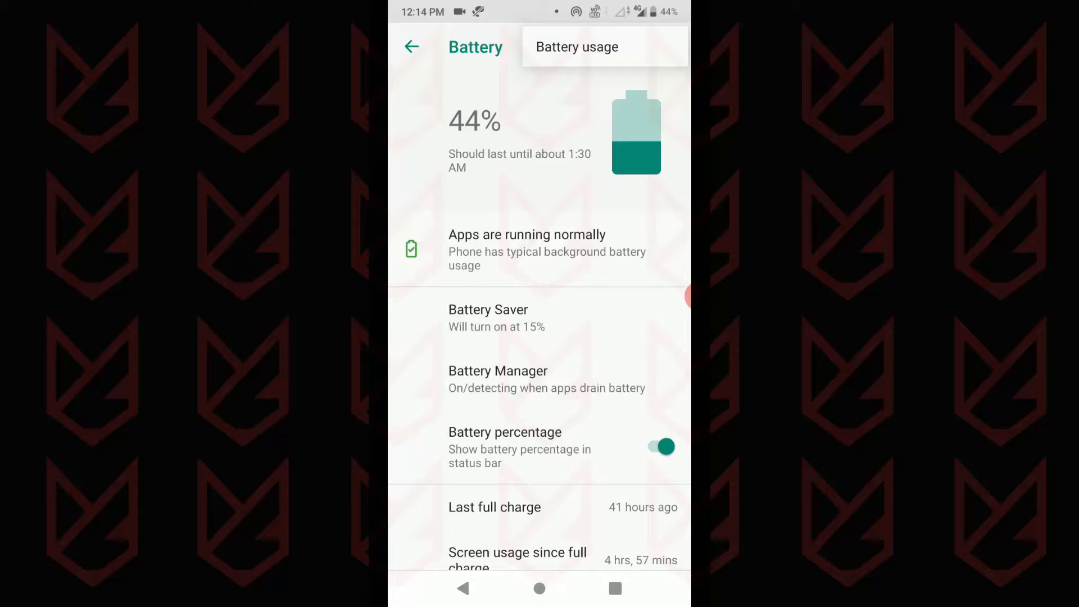
left_click(577, 47)
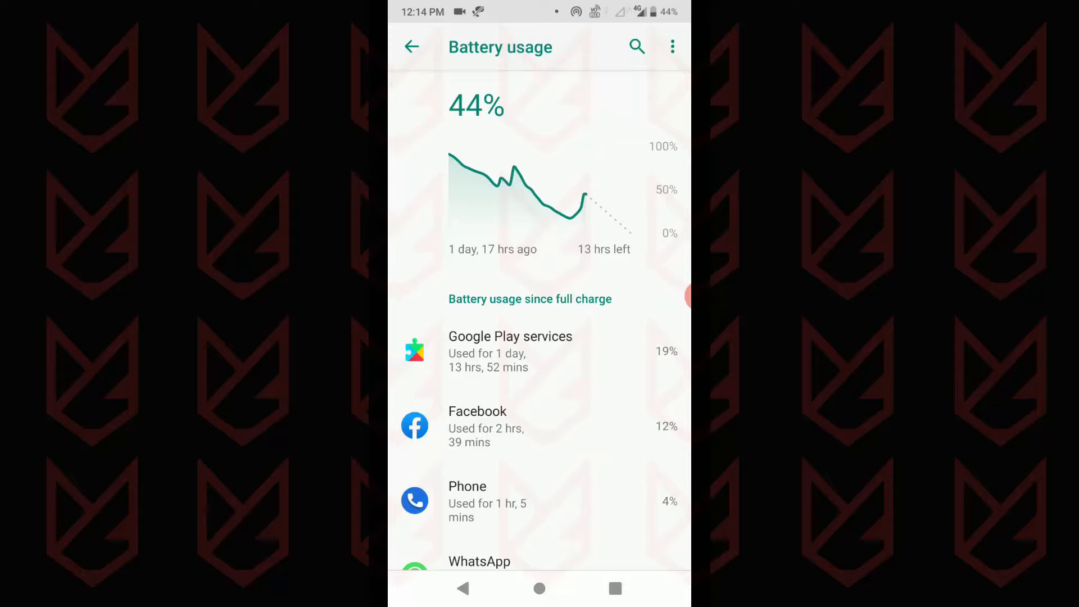
Step: Review SHAREit's 50 minutes of background battery activity, then return to the home screen
scroll("down", 3)
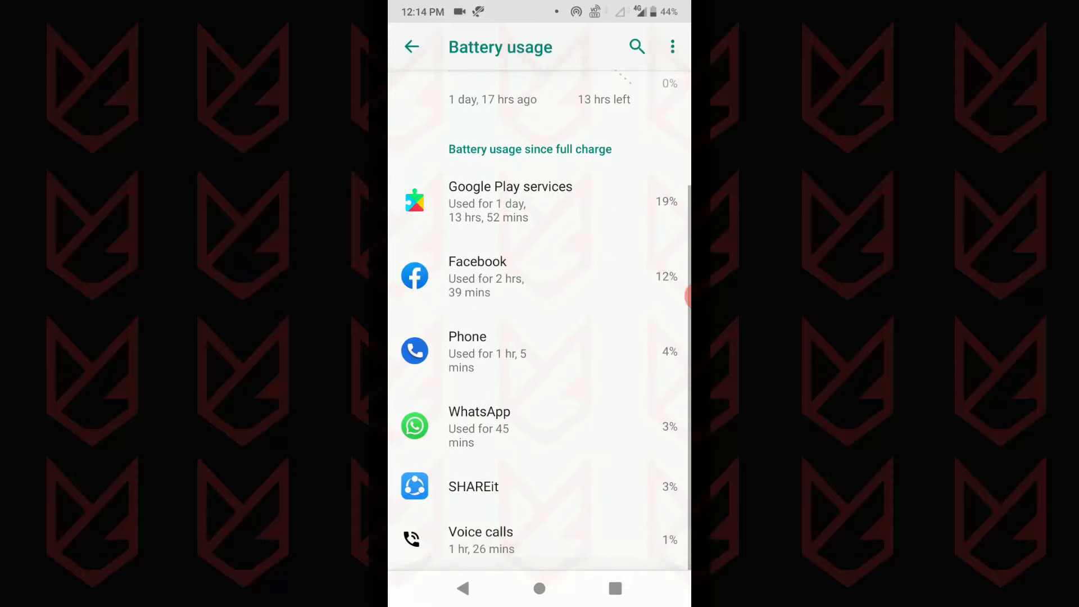
scroll("down", 3)
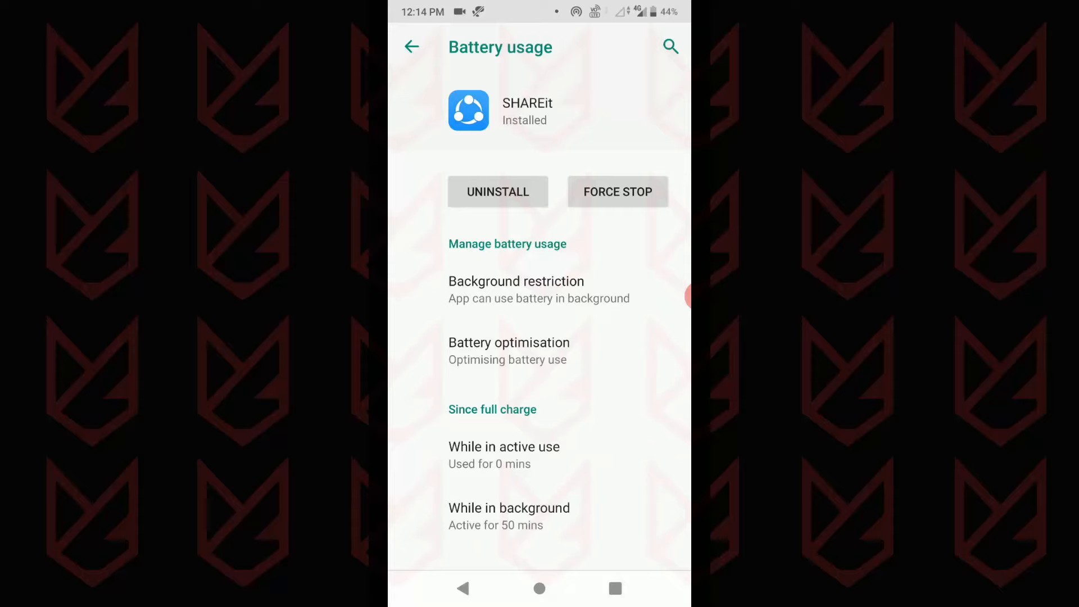
left_click(411, 47)
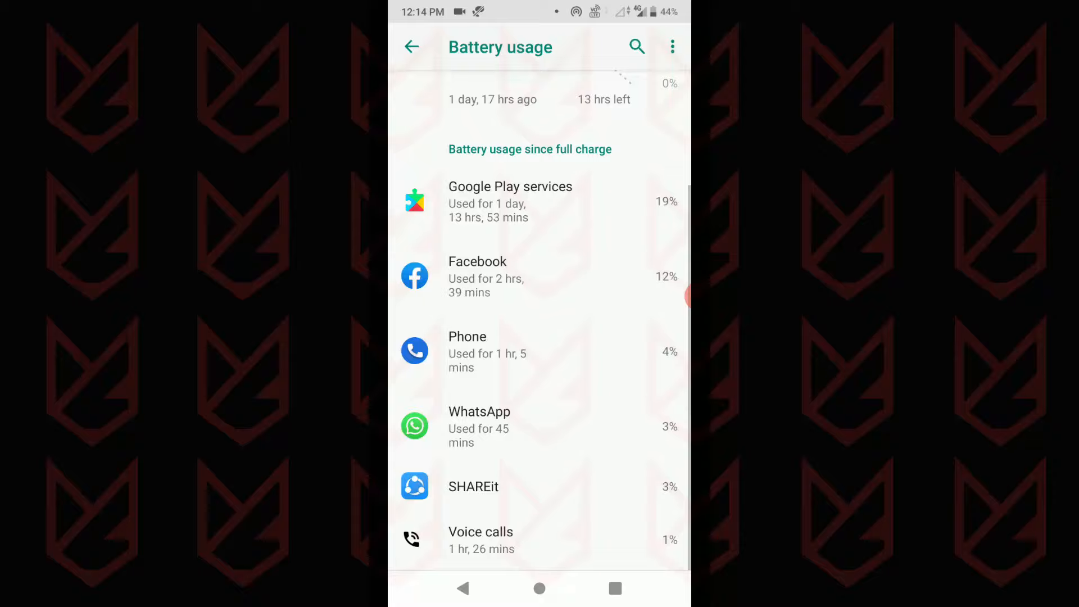
left_click(411, 46)
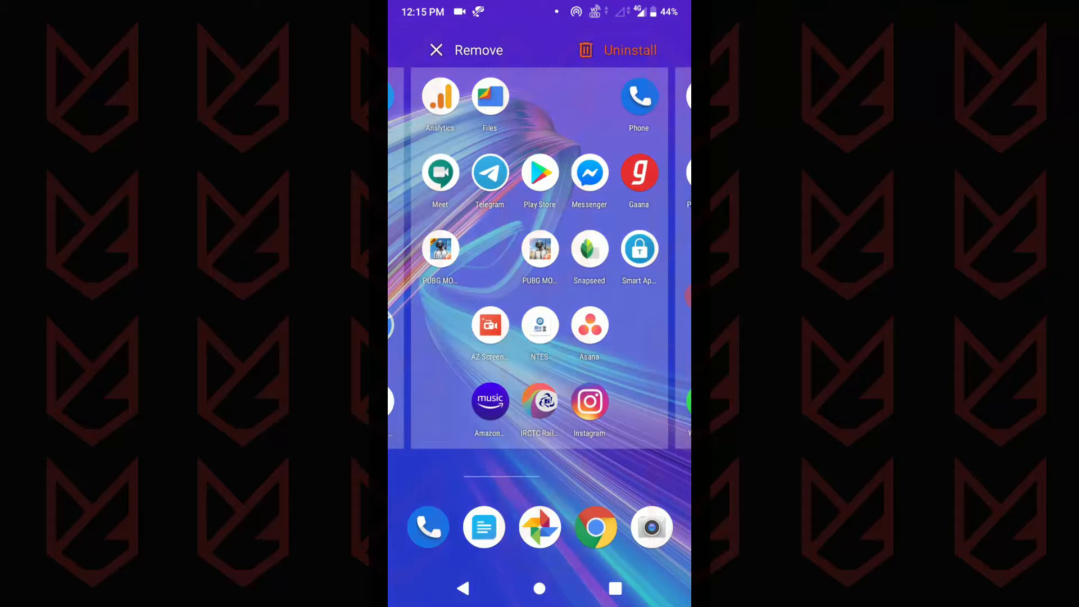
Step: Drag SHAREit to Uninstall and confirm its removal
left_click(618, 49)
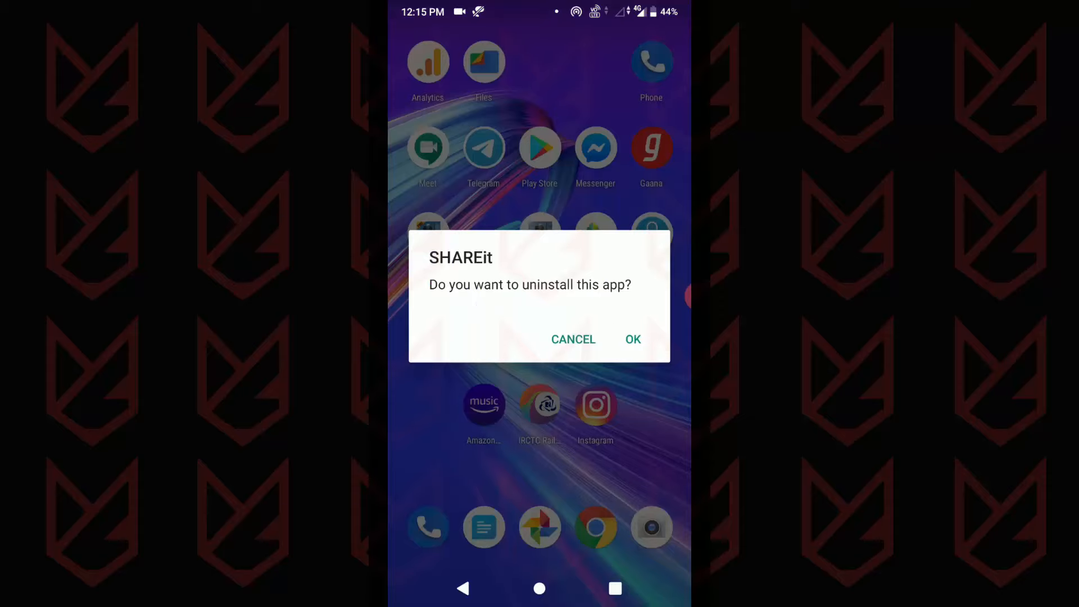
left_click(632, 339)
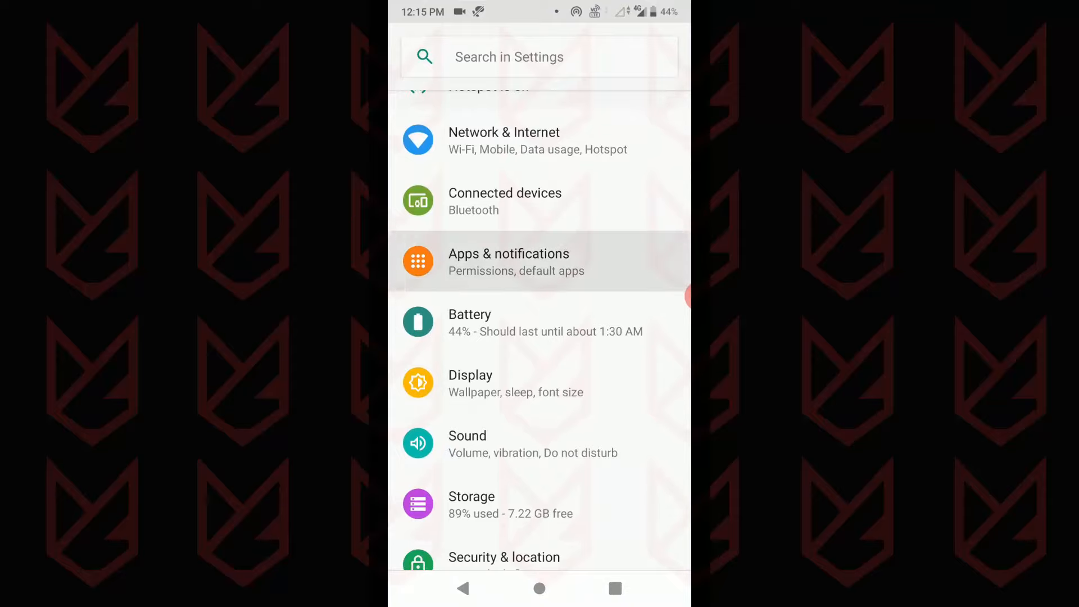
Step: Show all 86 installed apps under Apps & notifications and browse the list
left_click(540, 262)
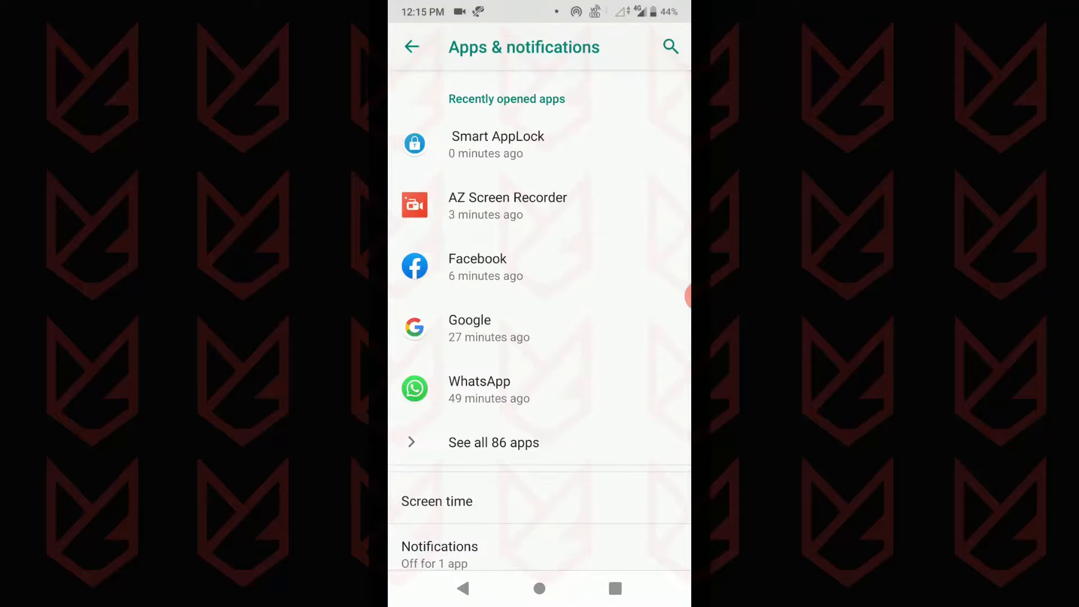
left_click(493, 442)
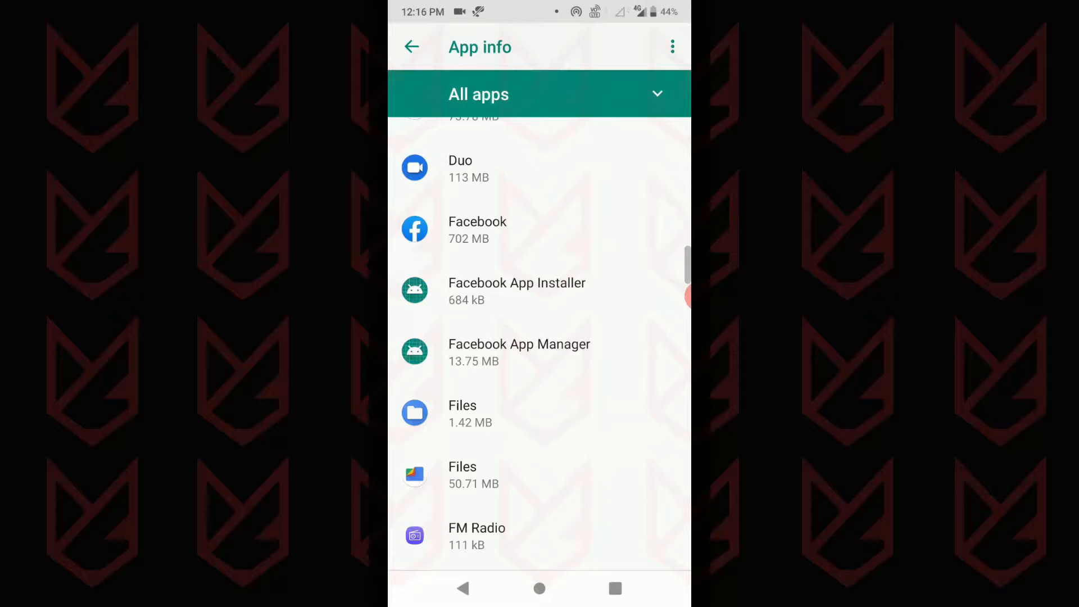
scroll("down", 3)
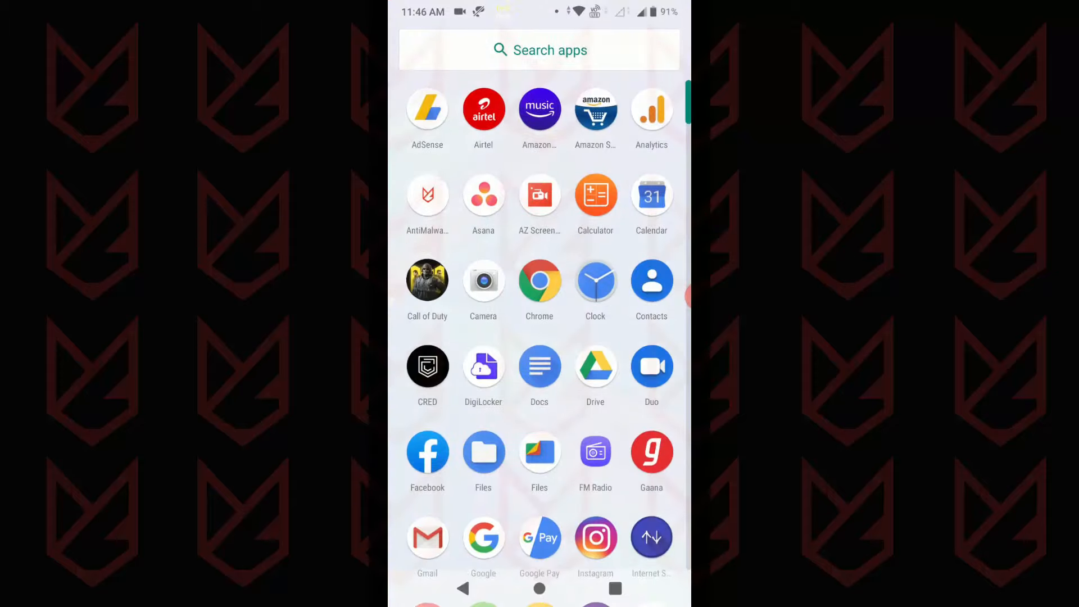
Step: Go from the app drawer to Settings > Security & location
scroll("down", 3)
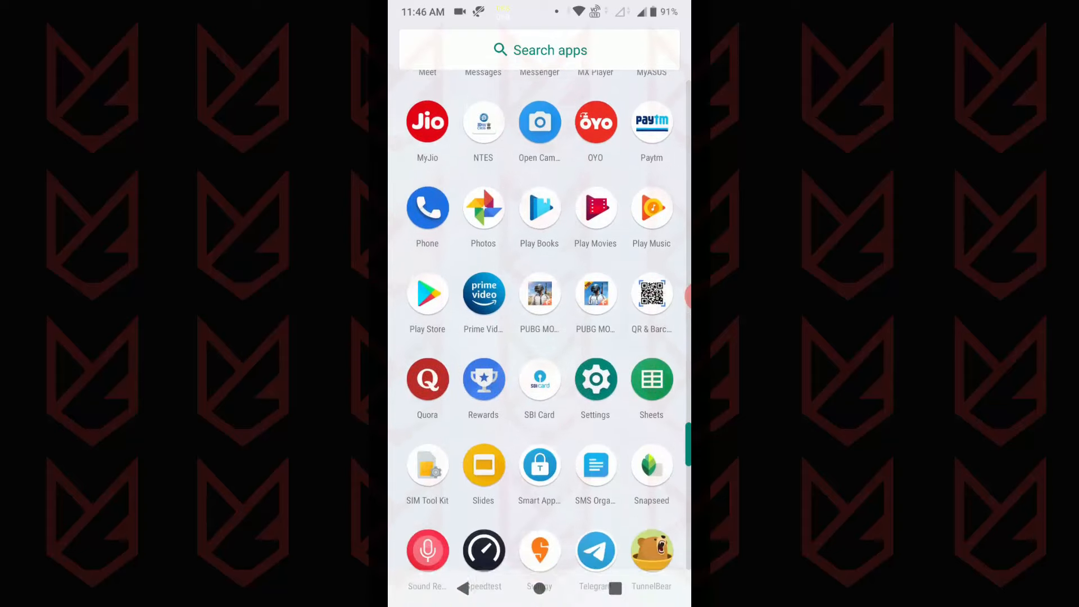
left_click(595, 379)
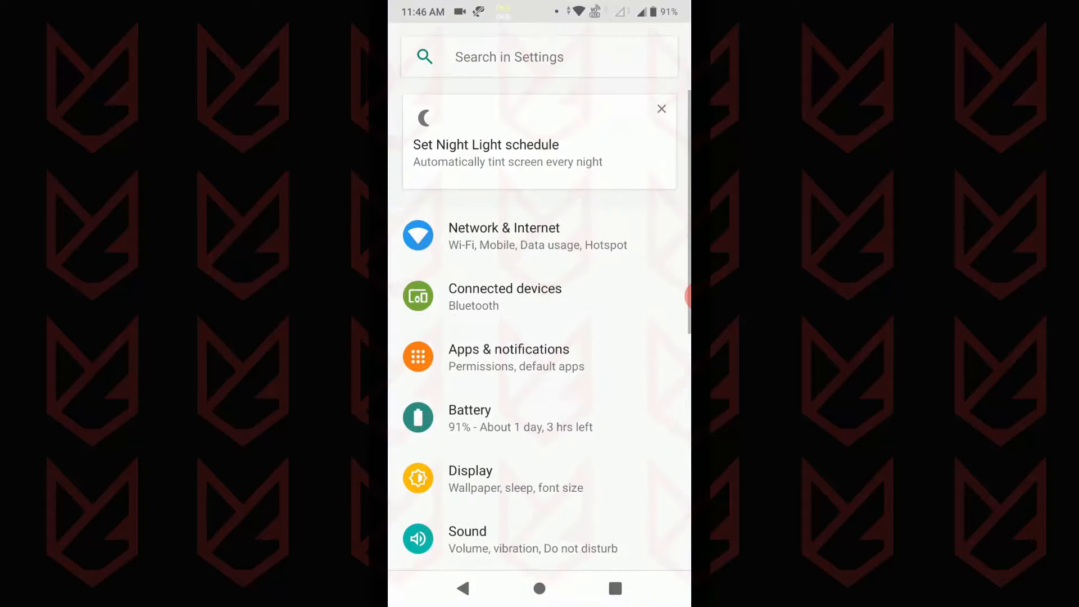
scroll("down", 3)
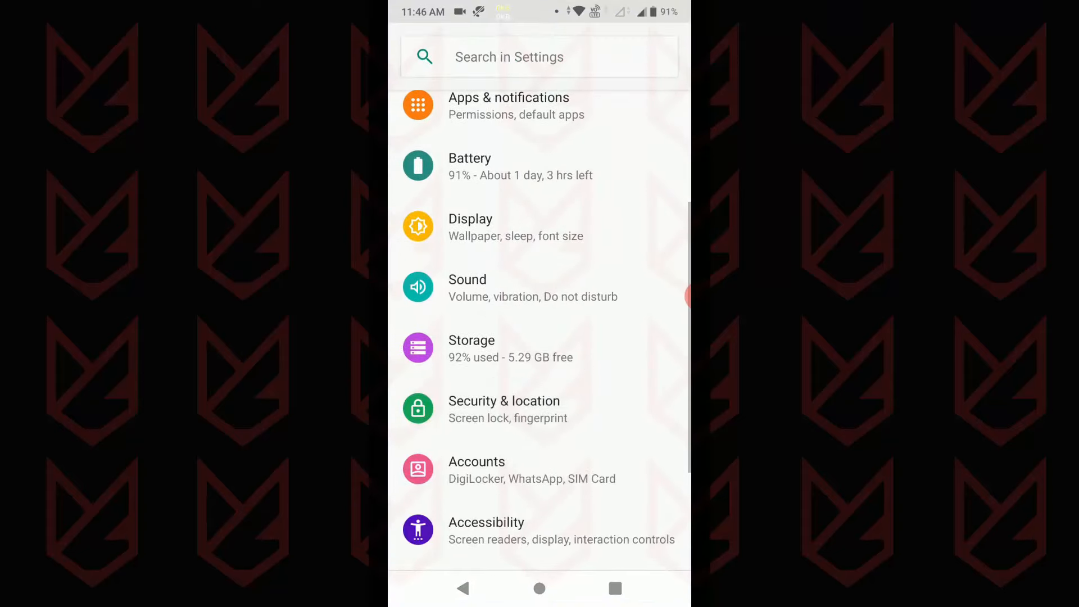
left_click(503, 410)
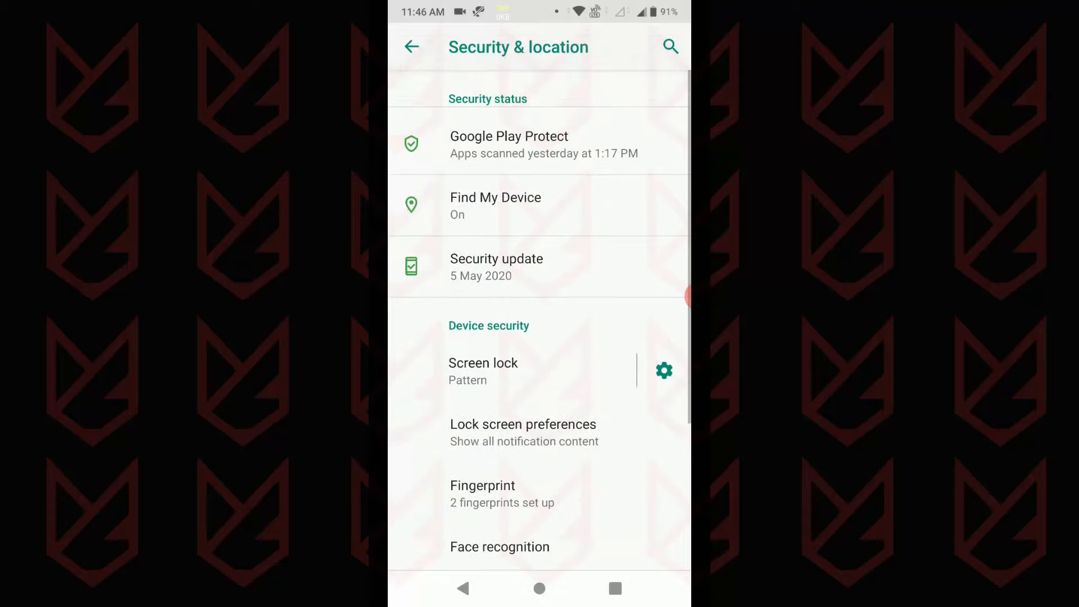
Step: Deactivate Find My Device under Device admin apps
scroll("down", 3)
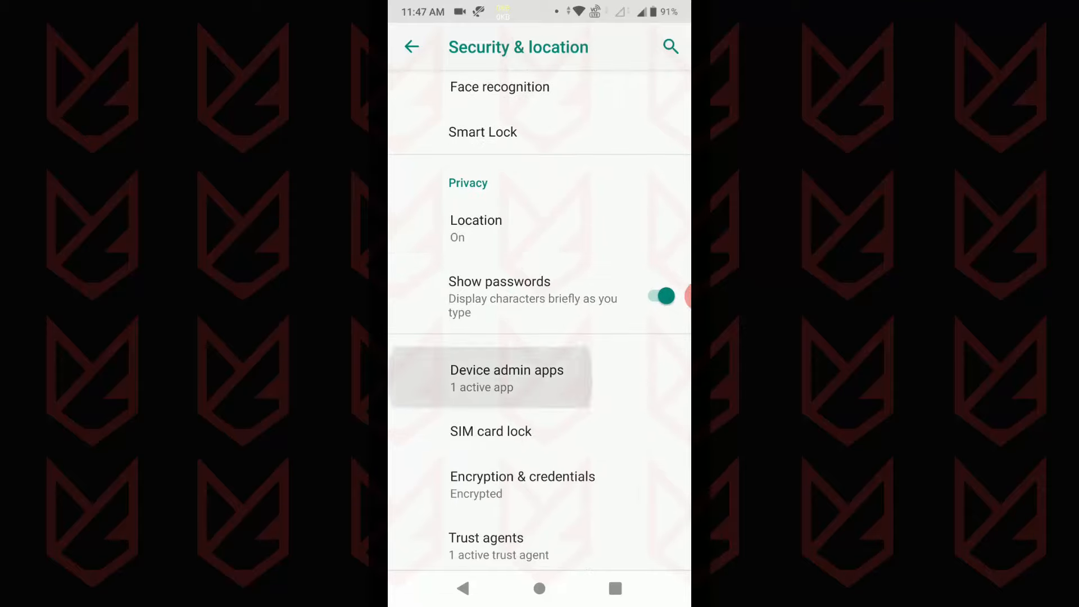
left_click(507, 378)
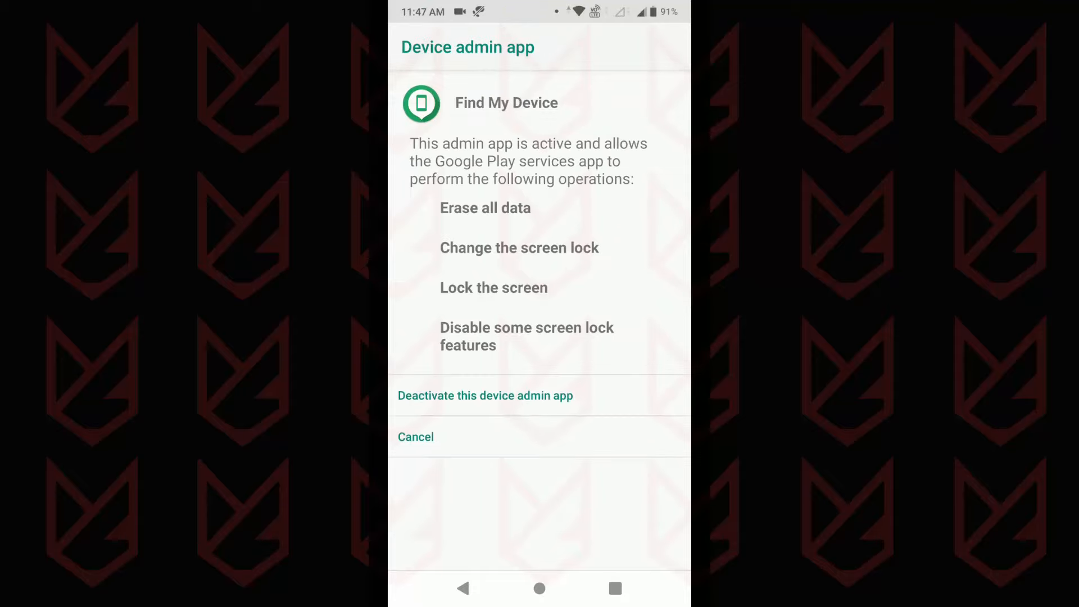
left_click(485, 395)
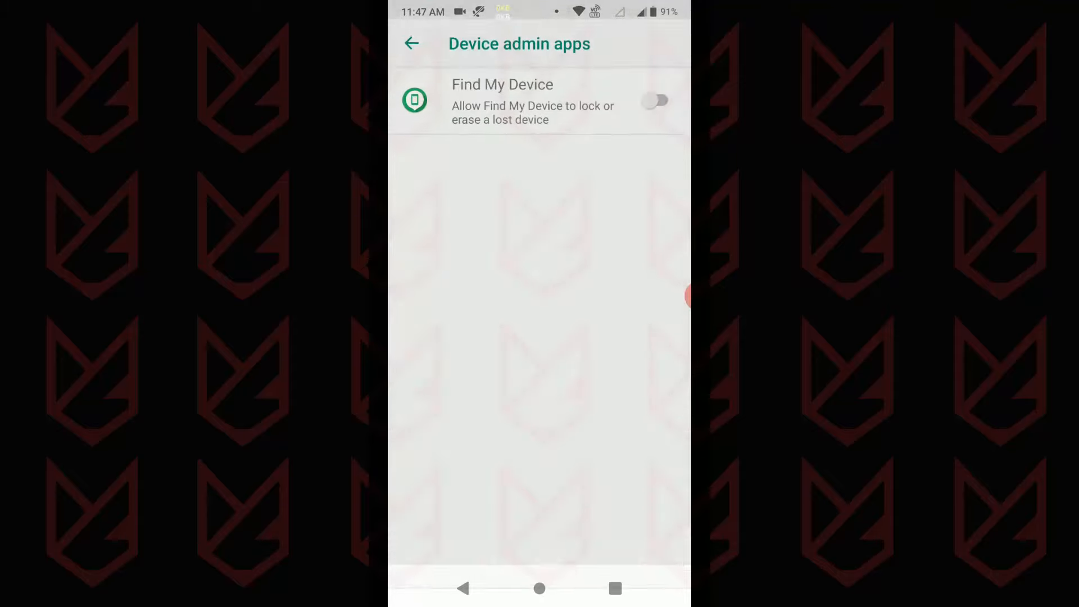